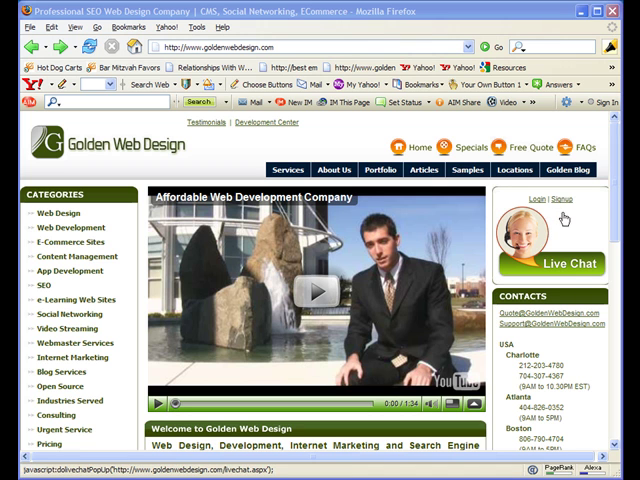
pyautogui.click(562, 199)
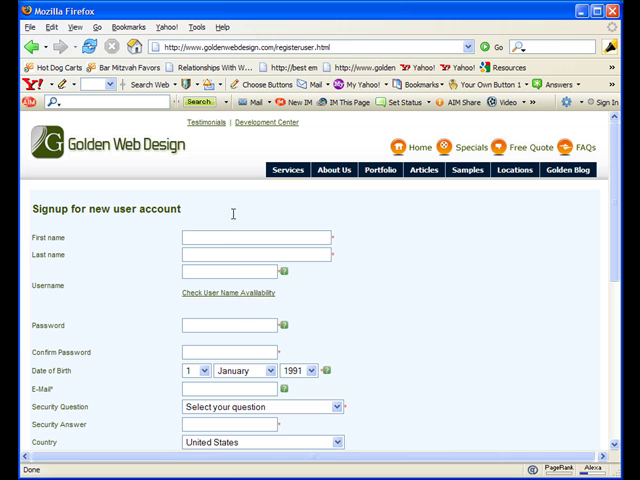
pyautogui.scroll(-3)
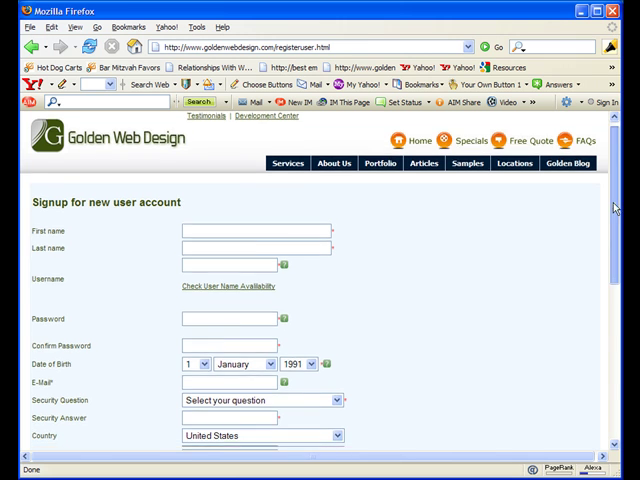
pyautogui.scroll(-3)
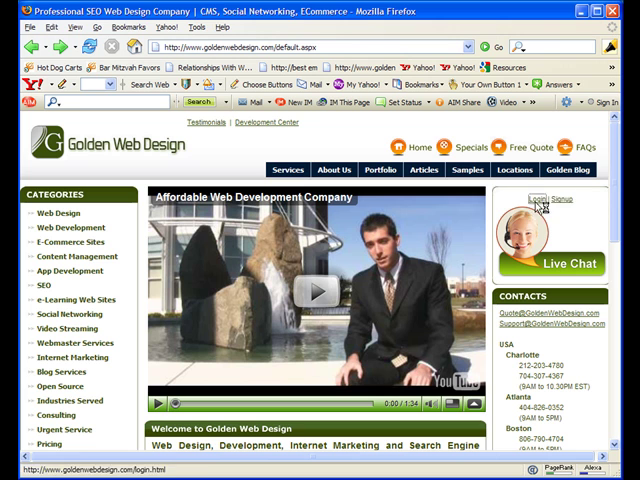
pyautogui.click(542, 199)
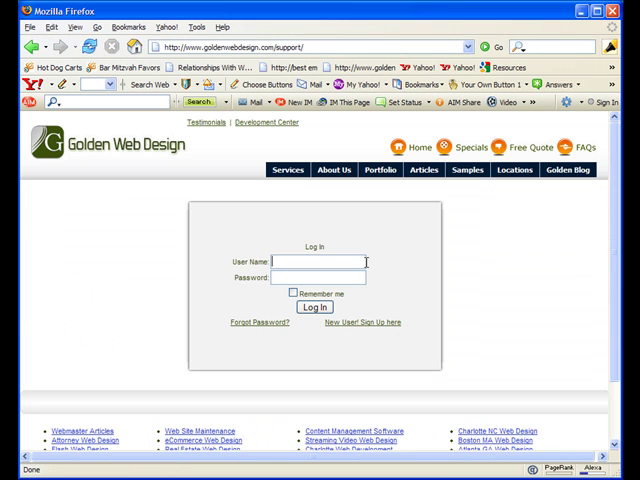
pyautogui.write('kb62591')
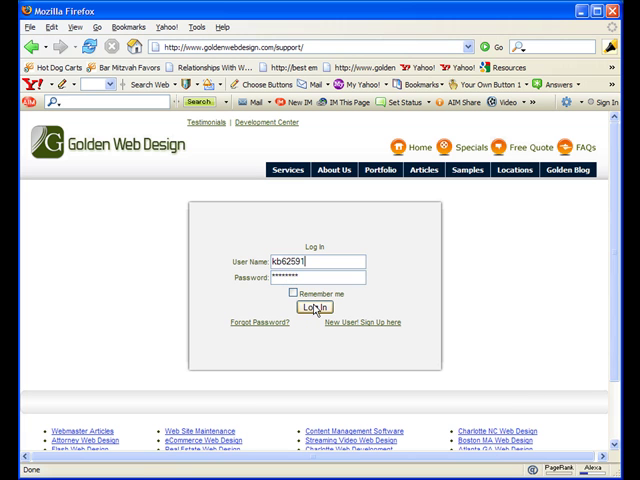
pyautogui.click(316, 307)
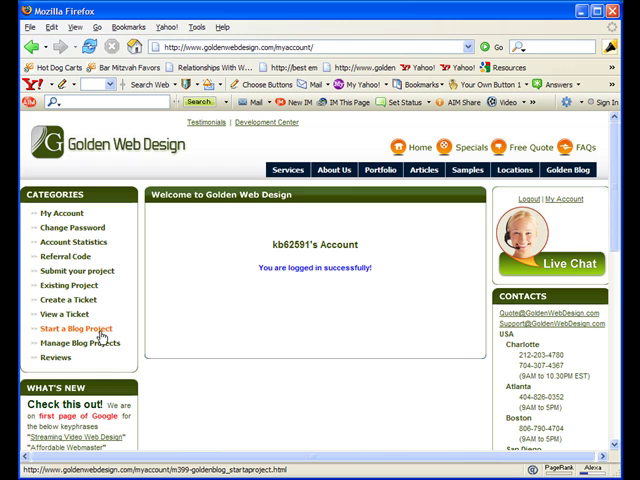
# - Open Start a Blog Project from the Categories sidebar and scroll down the form
pyautogui.click(75, 328)
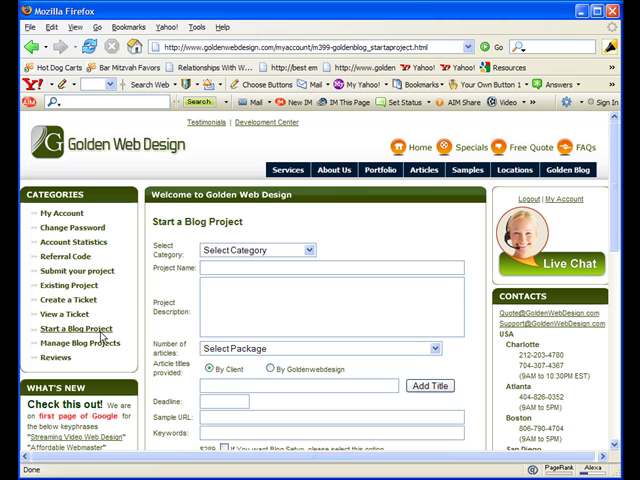
pyautogui.moveTo(350, 213)
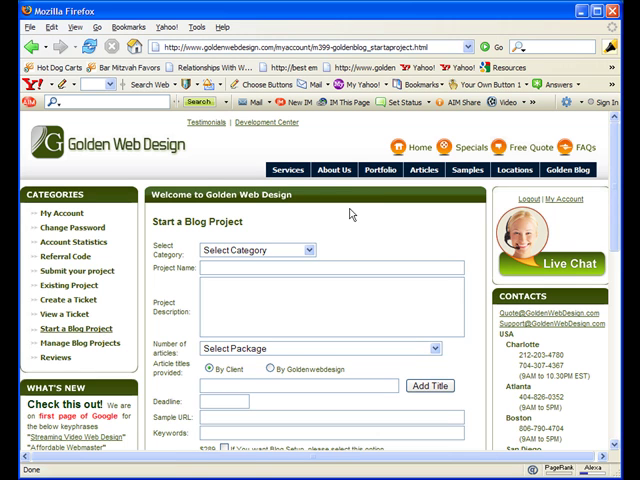
pyautogui.moveTo(334, 221)
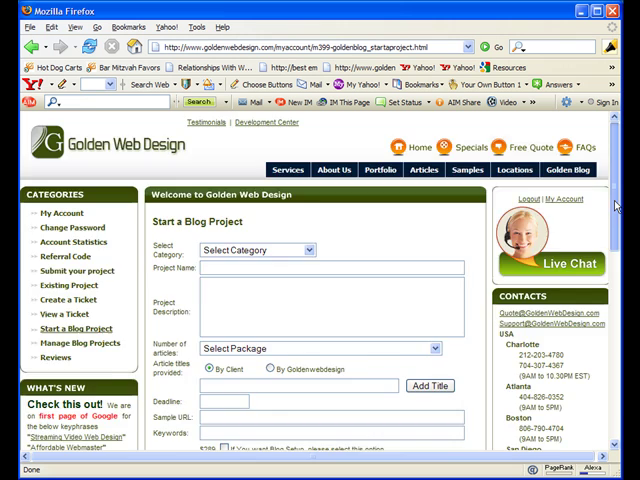
pyautogui.scroll(-3)
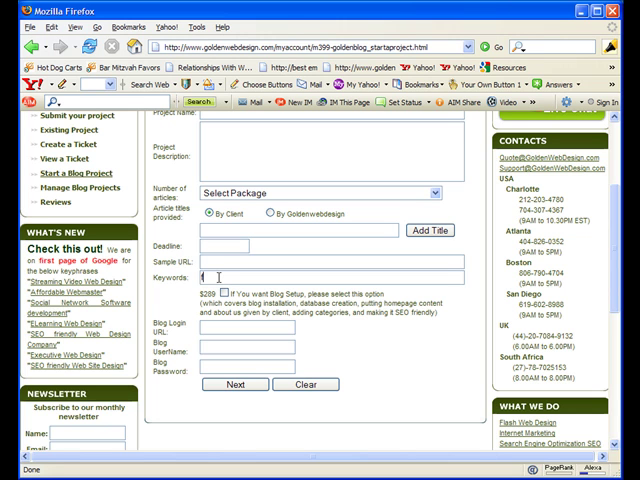
# - Type 'fairfield ct financial planner' into the Keywords field
pyautogui.write('fairfield ct financial p')
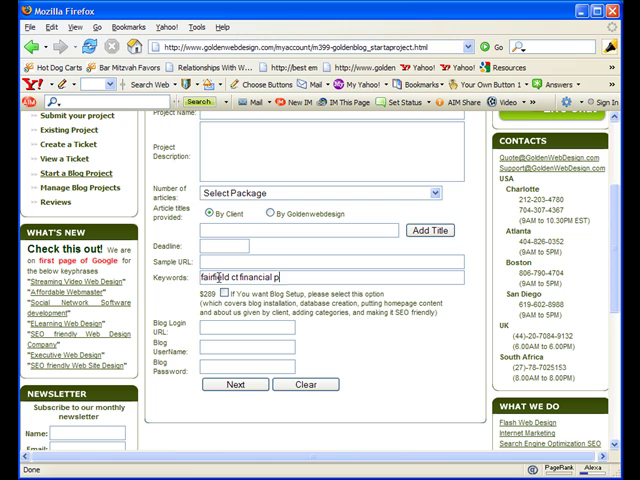
pyautogui.write('lanner')
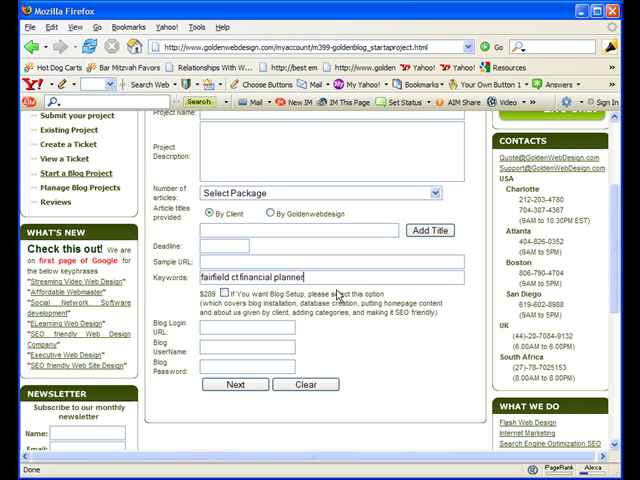
pyautogui.moveTo(395, 301)
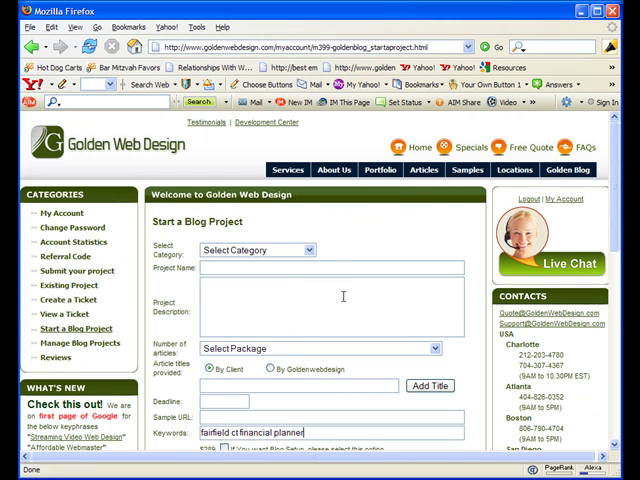
pyautogui.moveTo(332, 252)
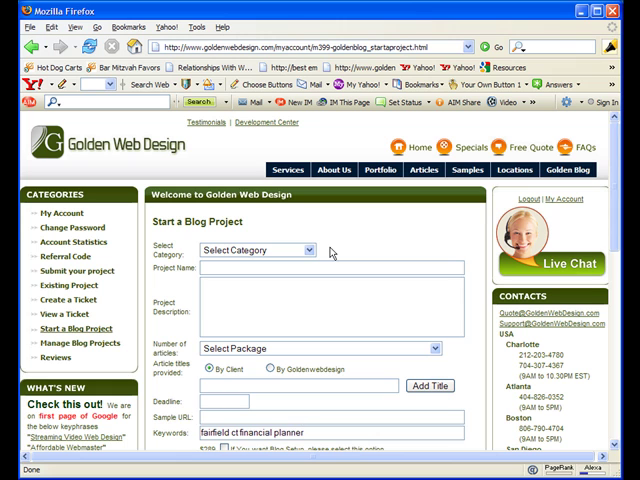